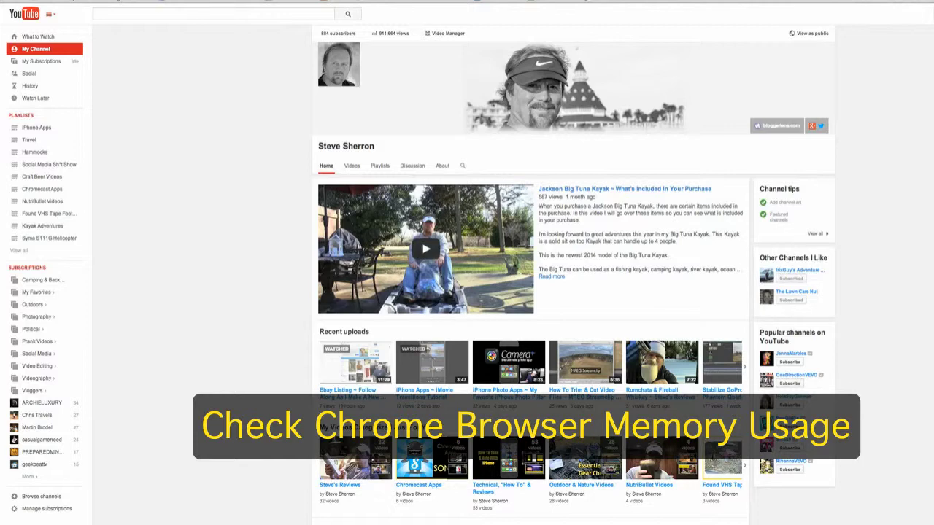
pyautogui.moveTo(907, 203)
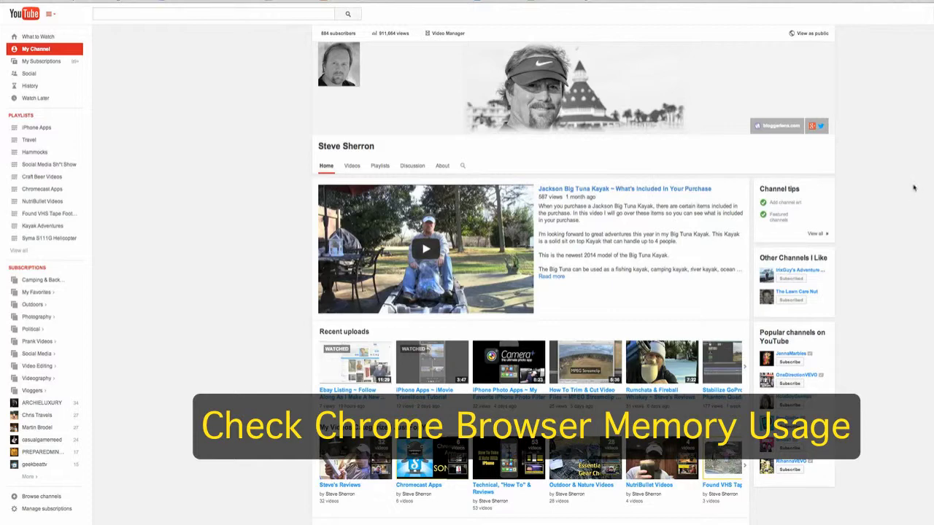
pyautogui.moveTo(927, 149)
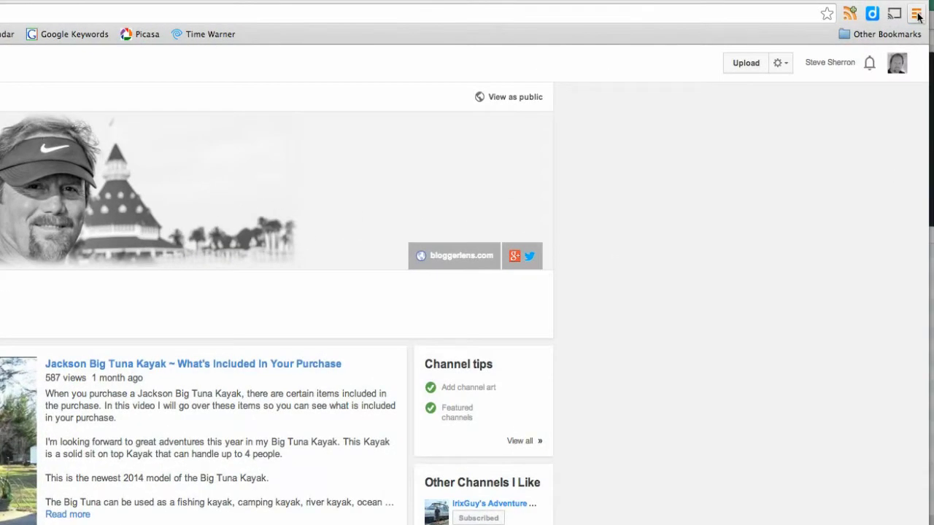
pyautogui.moveTo(918, 14)
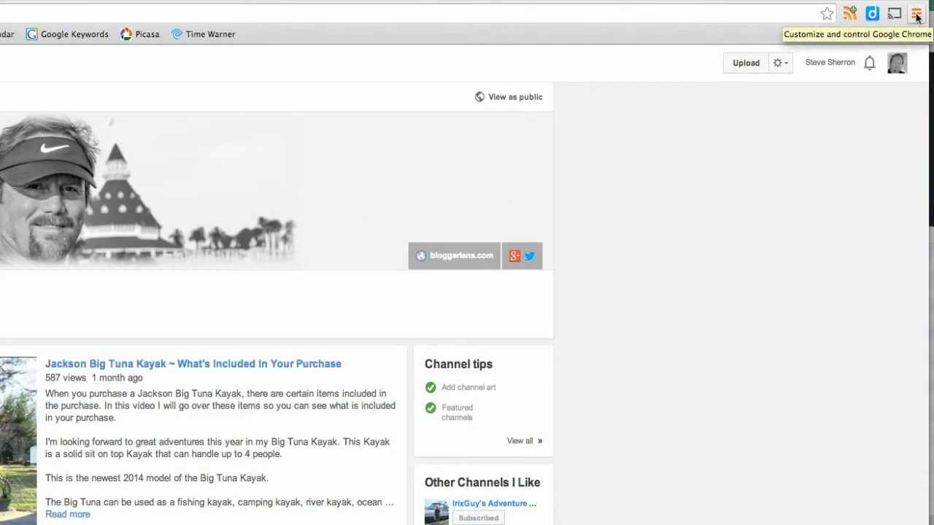
# Open Chrome's Task Manager from the Tools submenu of the Chrome menu.
pyautogui.click(917, 13)
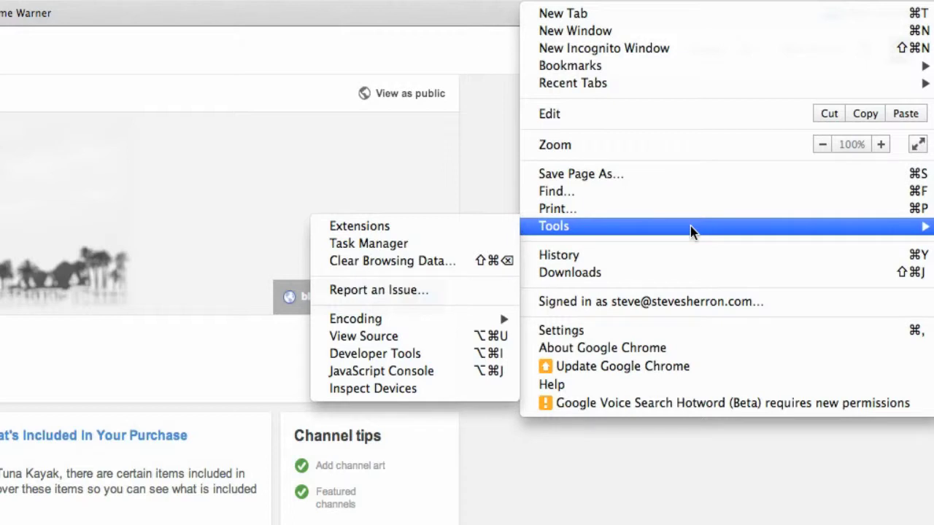
pyautogui.moveTo(368, 242)
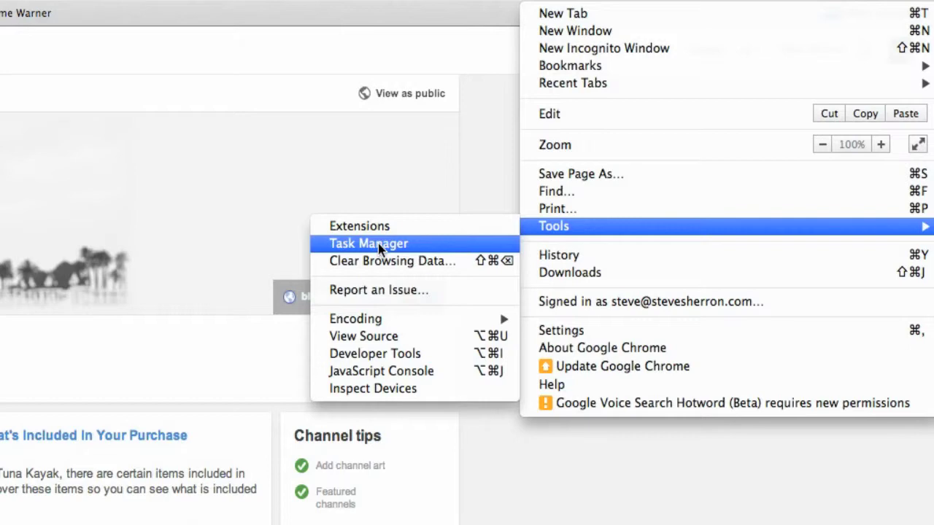
pyautogui.click(367, 242)
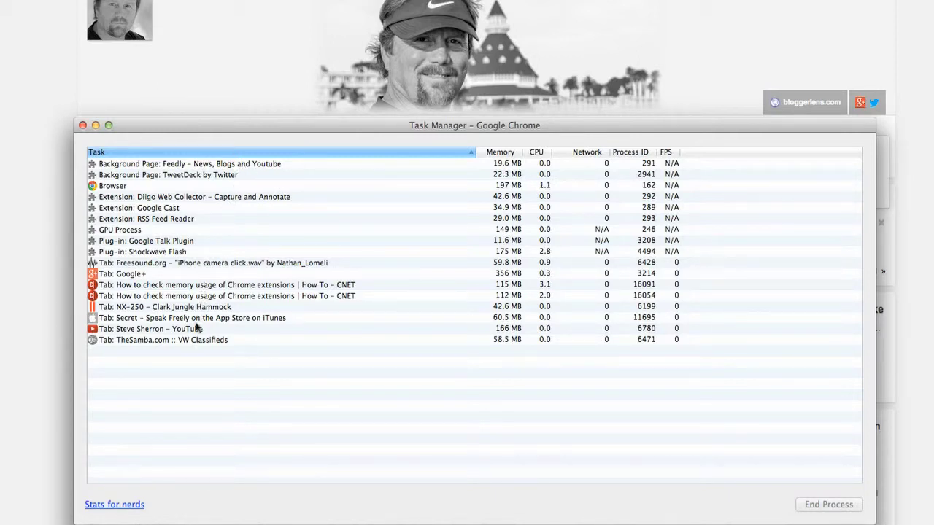
pyautogui.moveTo(386, 382)
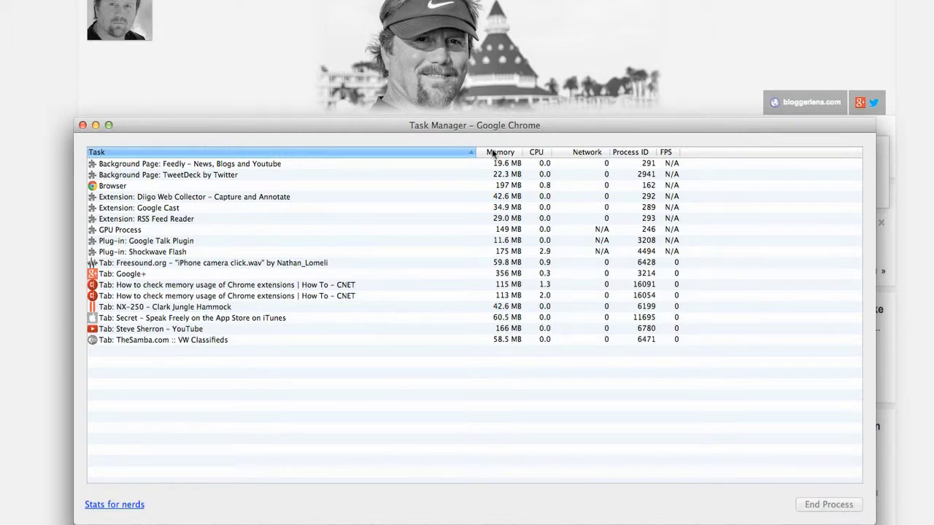
# Sort the Task Manager by Memory, then by CPU, putting Shockwave Flash on top.
pyautogui.click(499, 152)
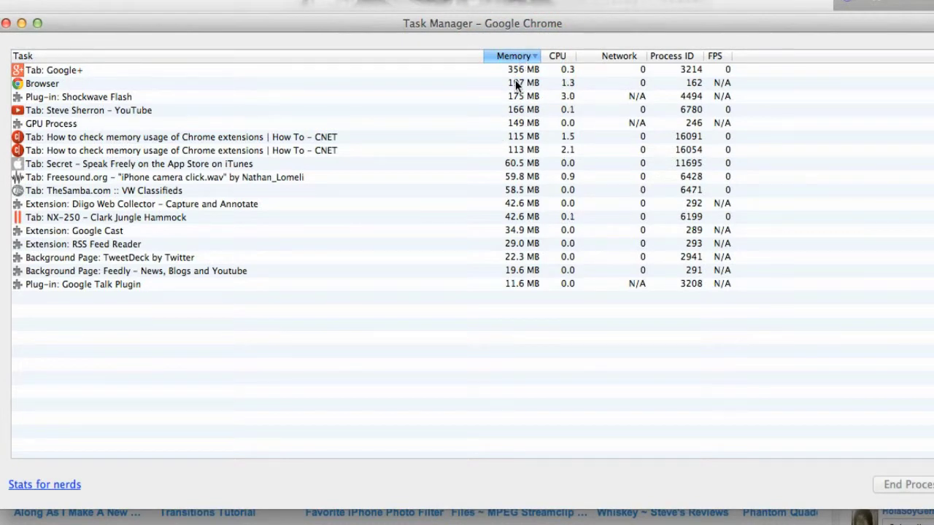
pyautogui.moveTo(521, 337)
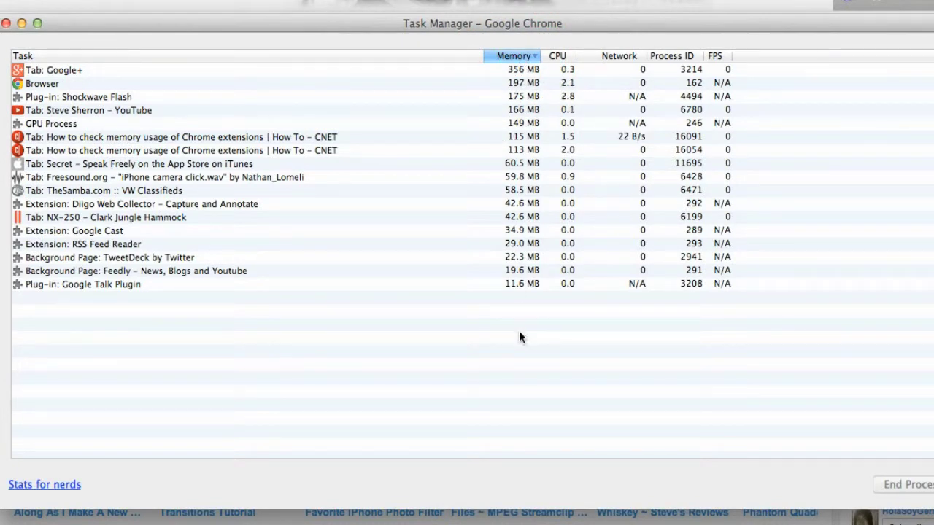
pyautogui.moveTo(513, 335)
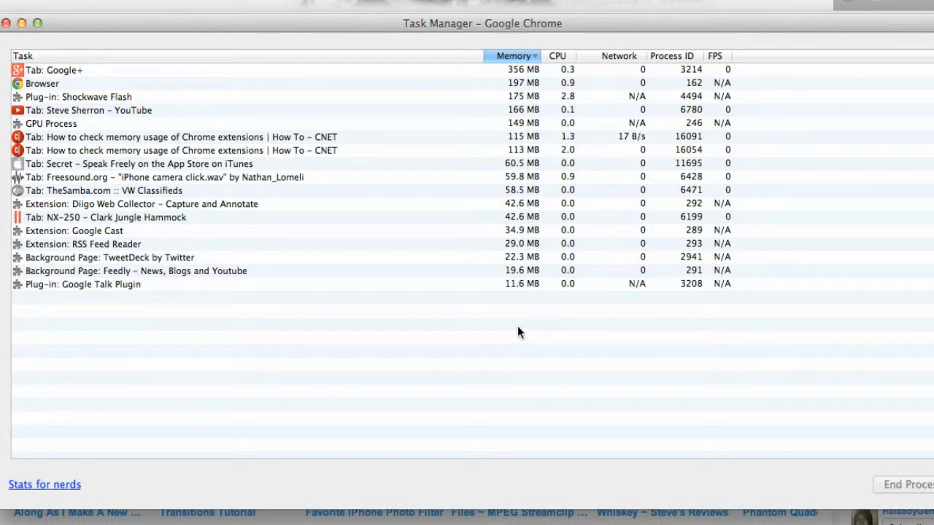
pyautogui.moveTo(510, 330)
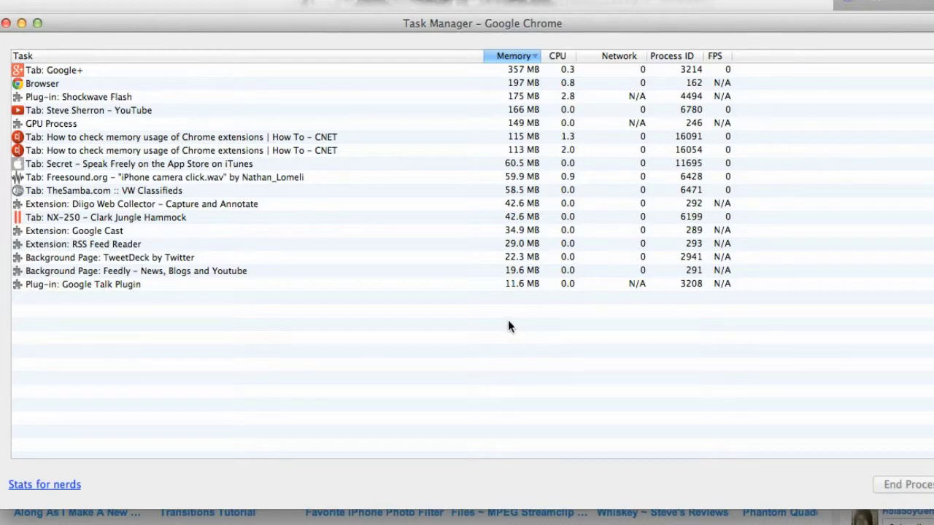
pyautogui.moveTo(496, 330)
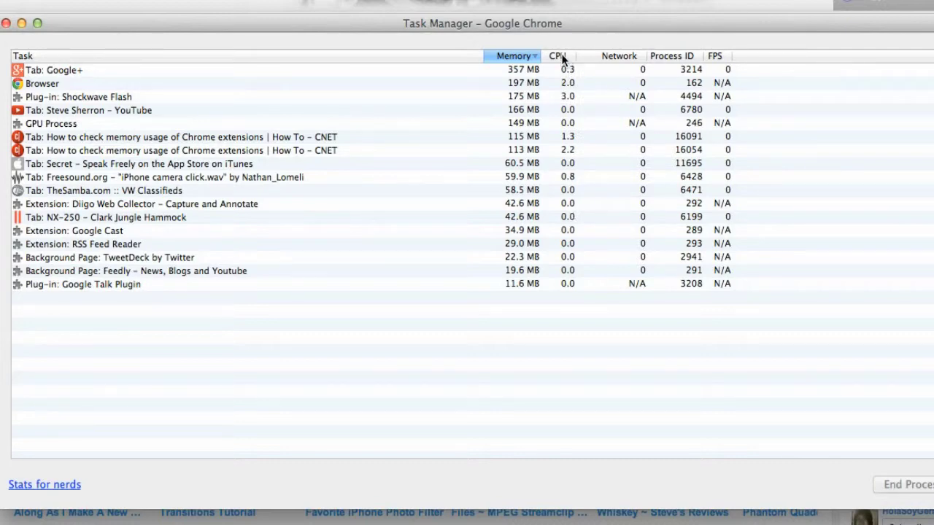
pyautogui.click(558, 56)
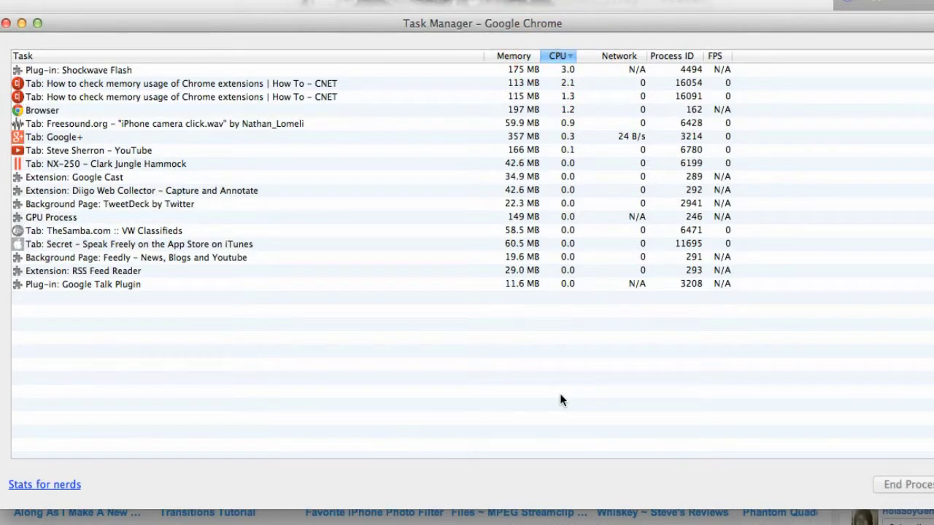